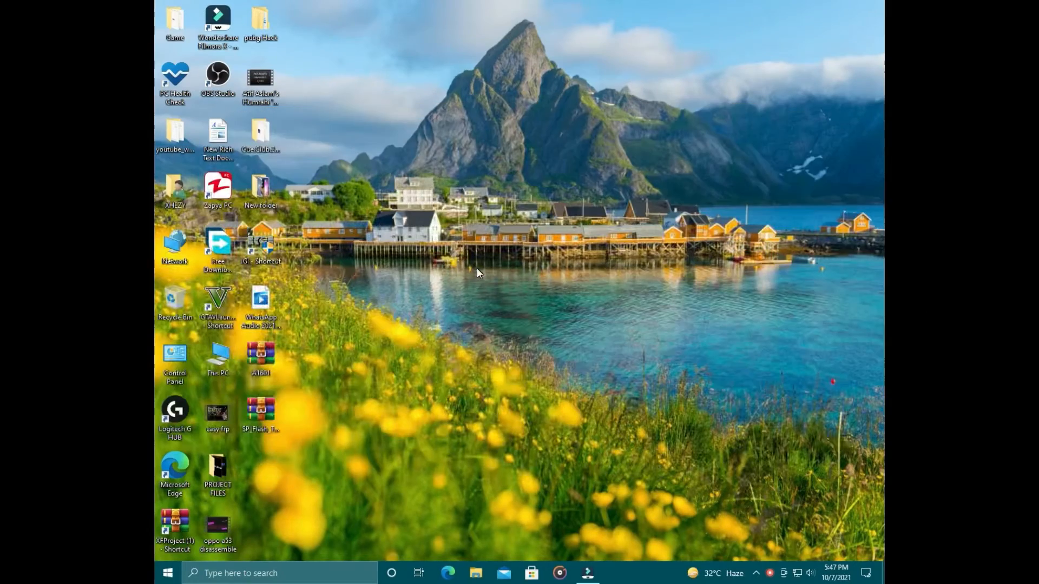
mouse_move(583, 325)
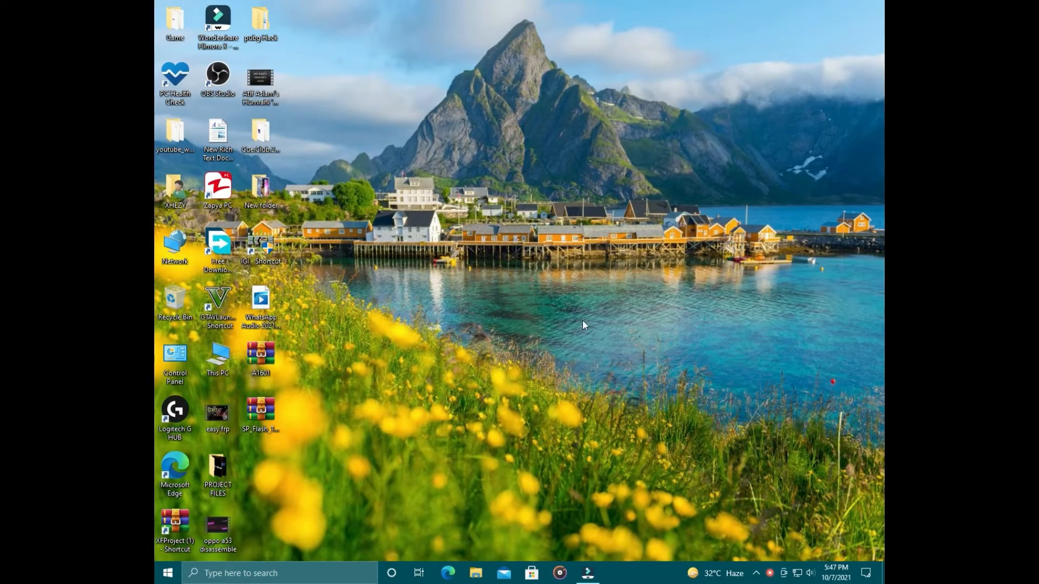
mouse_move(444, 231)
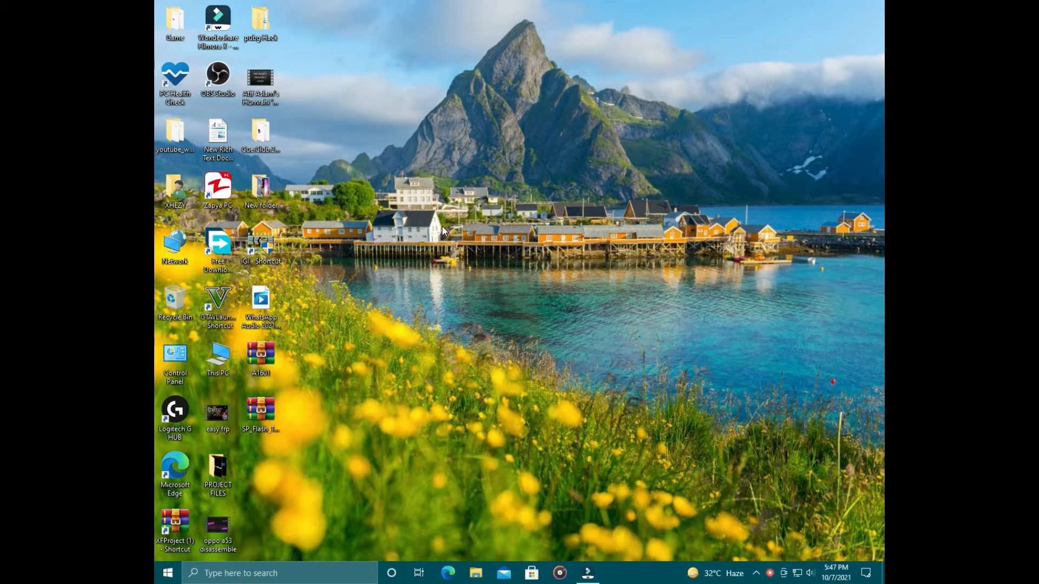
mouse_move(317, 341)
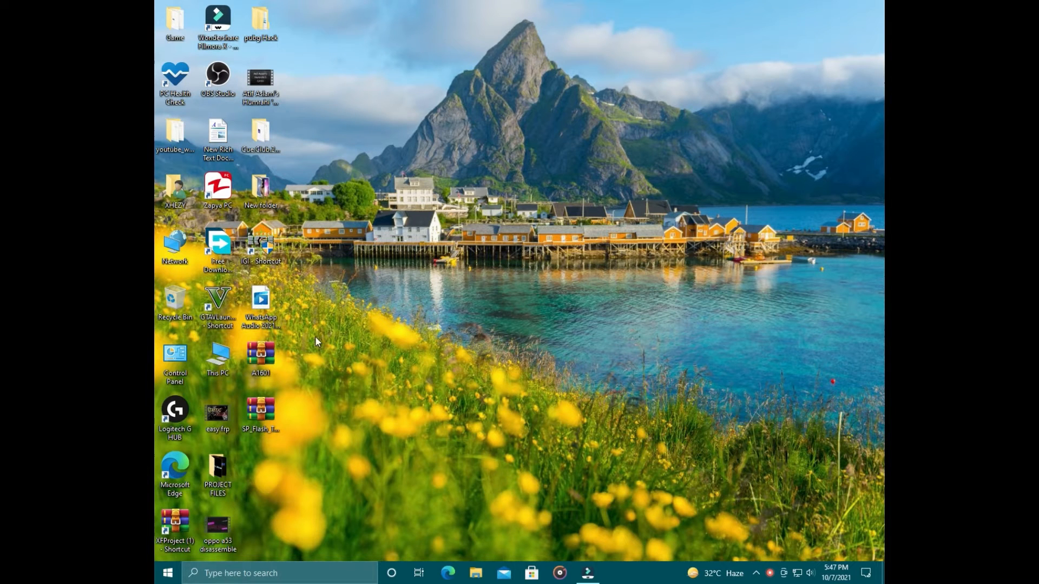
mouse_move(448, 331)
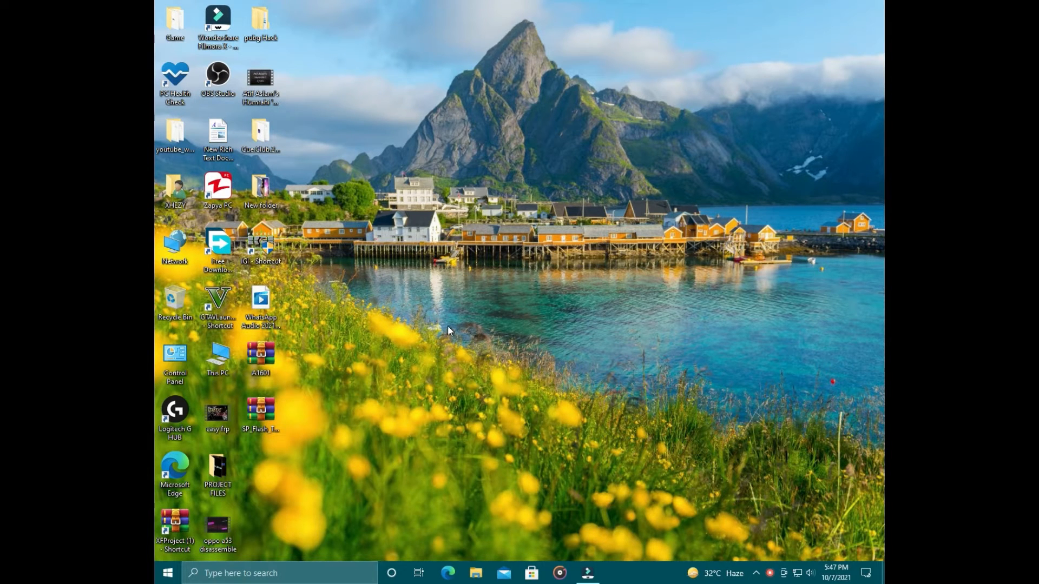
- Go from Start to Settings, Update & Security to show the Windows Update page
left_click(167, 572)
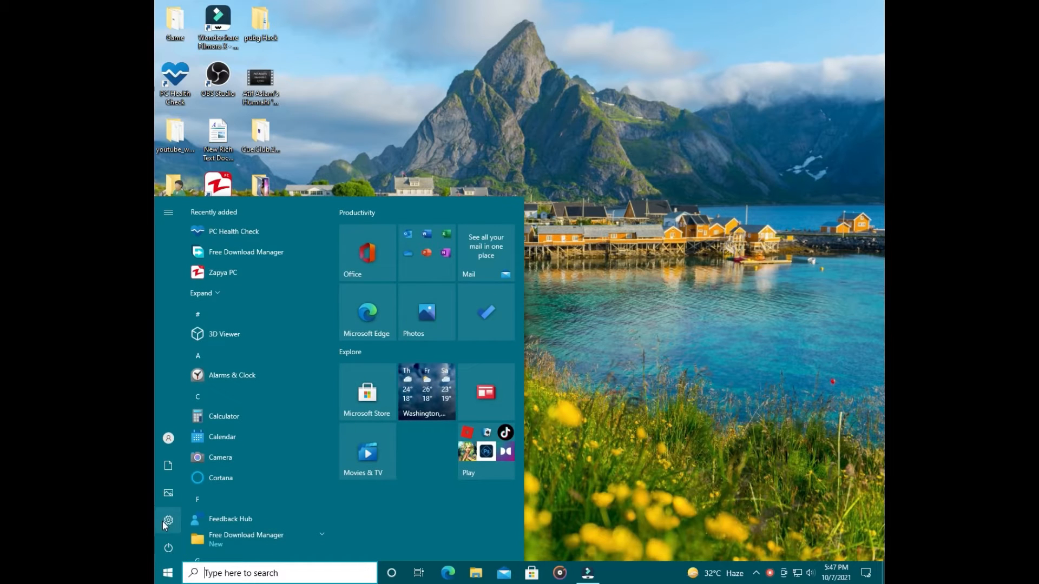
left_click(168, 520)
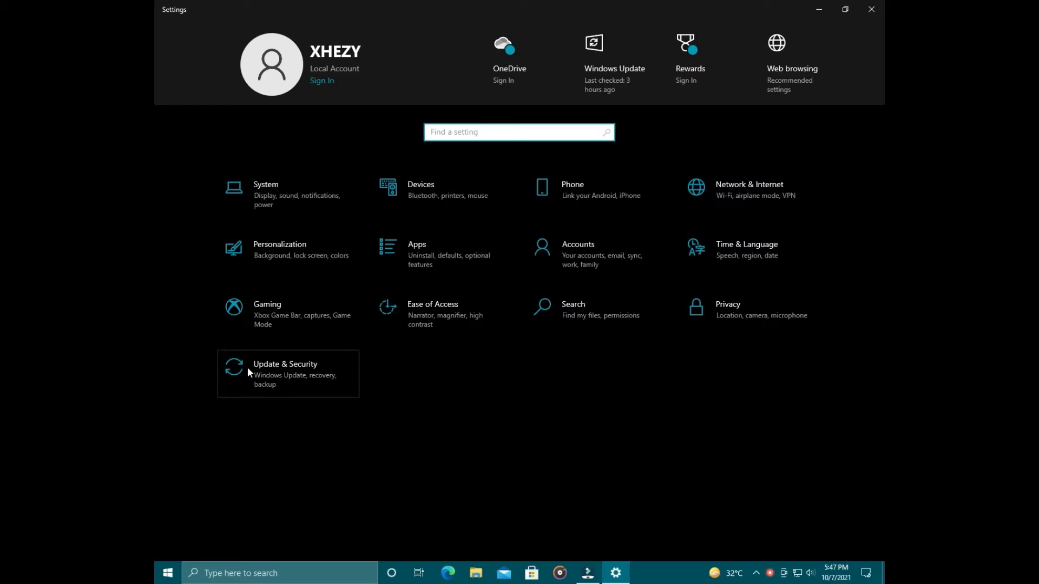
left_click(285, 374)
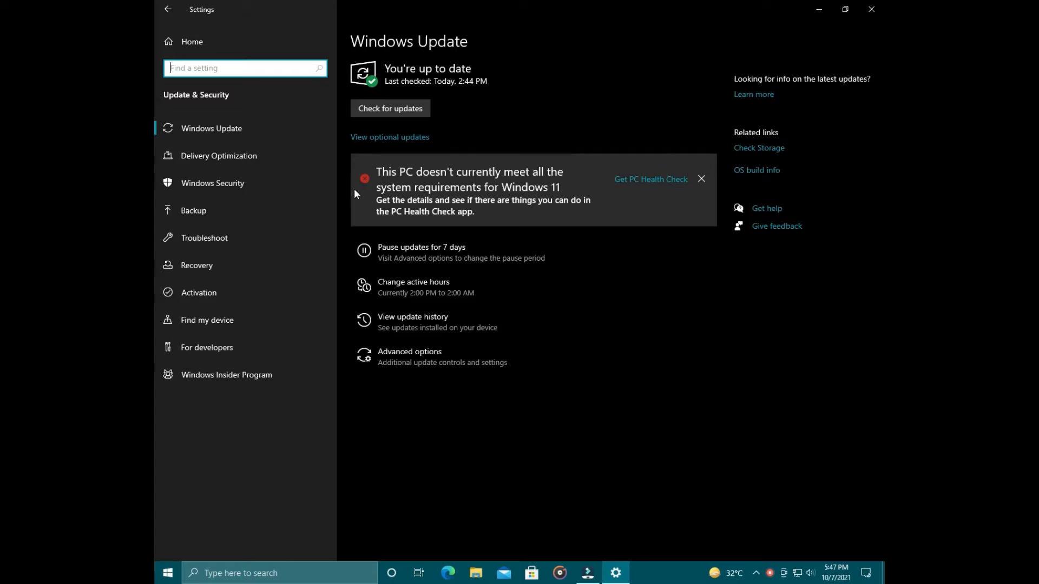
- Download the PC Health Check app installer in Edge and open it from Downloads
left_click(650, 179)
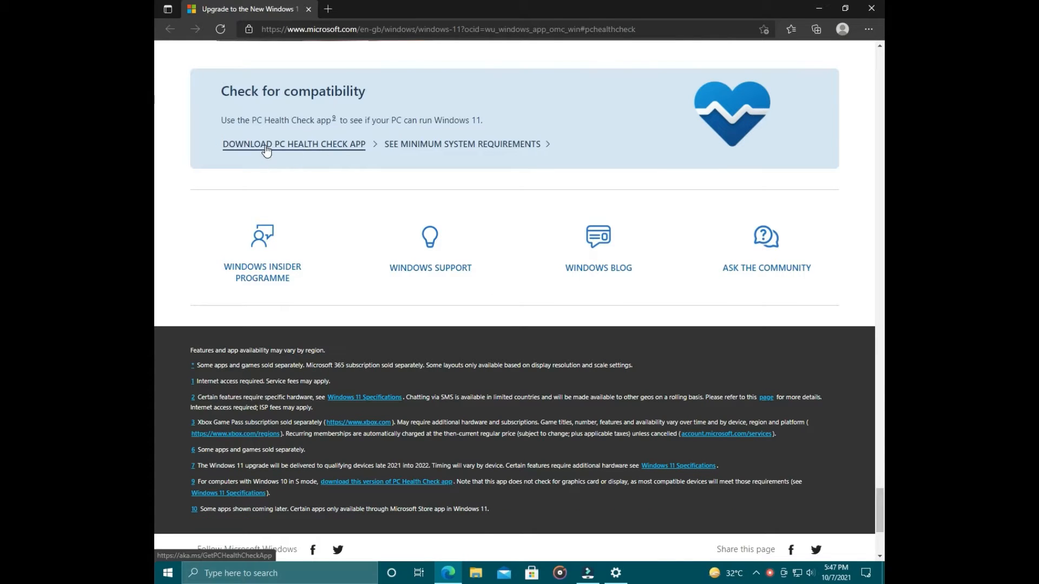
left_click(294, 144)
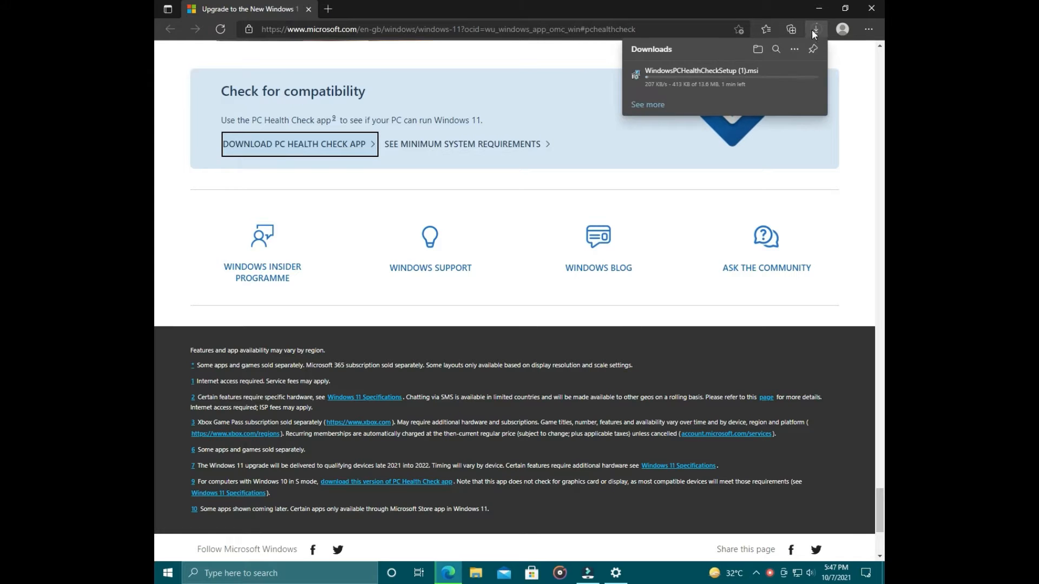
left_click(655, 79)
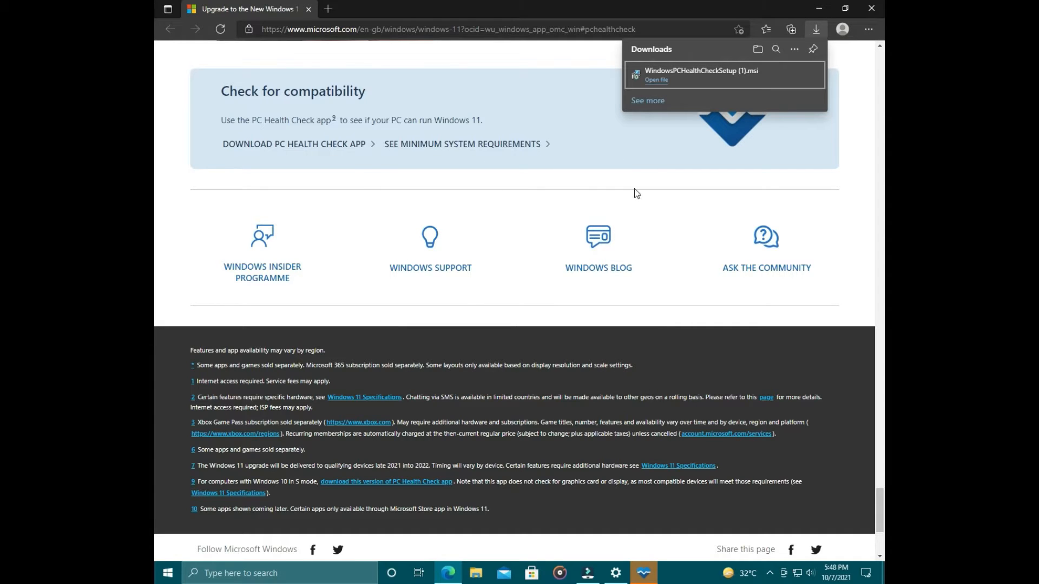
left_click(656, 80)
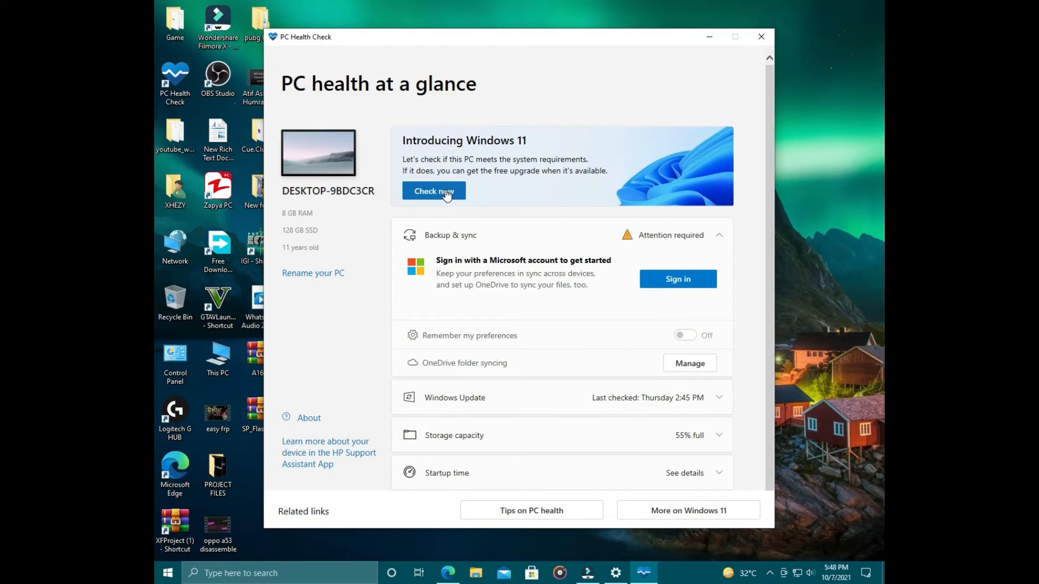
- Run Check now on the Introducing Windows 11 card to see the compatibility result
left_click(433, 191)
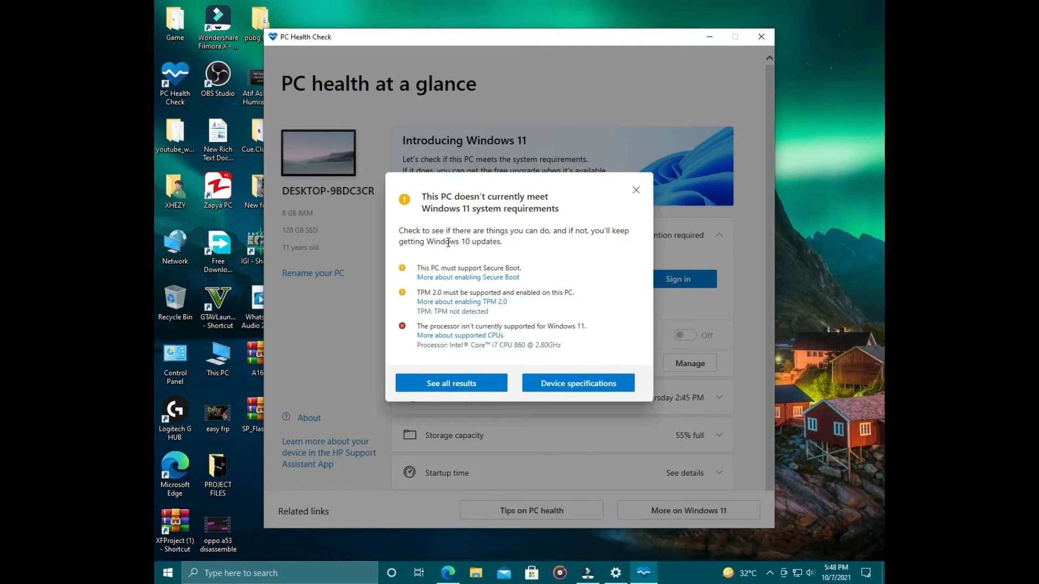
mouse_move(424, 277)
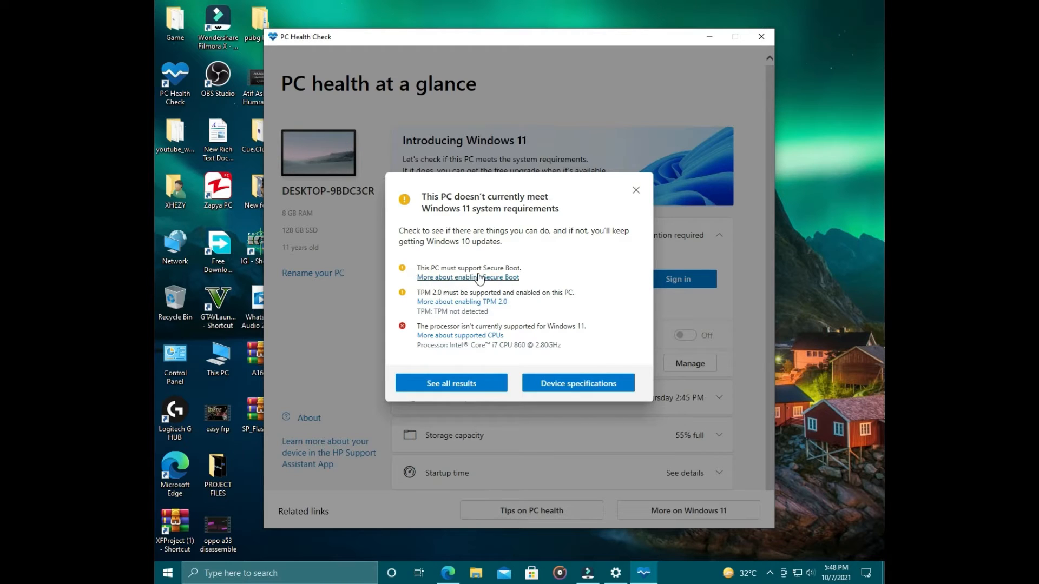
mouse_move(450, 295)
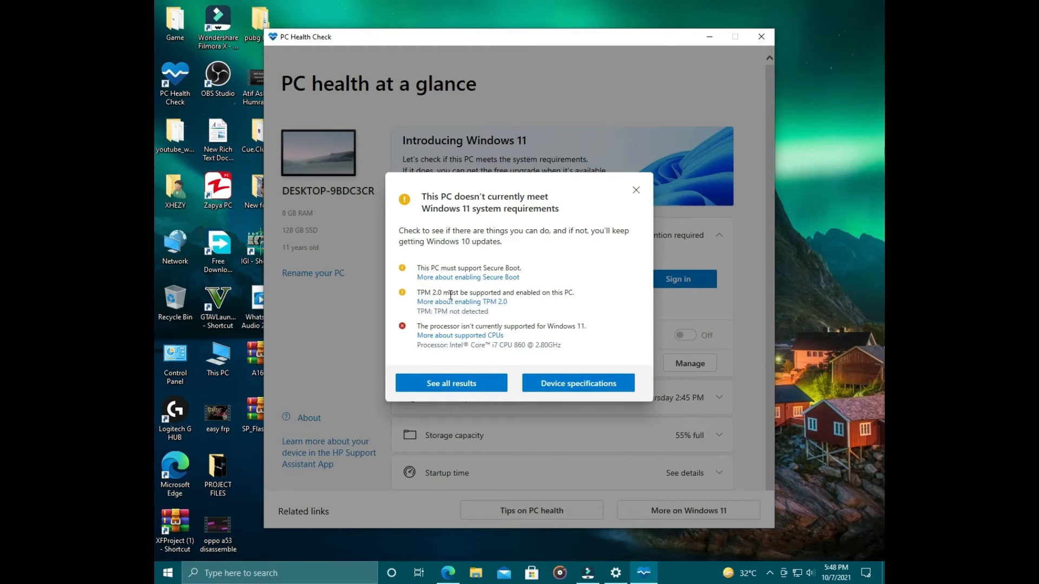
mouse_move(572, 313)
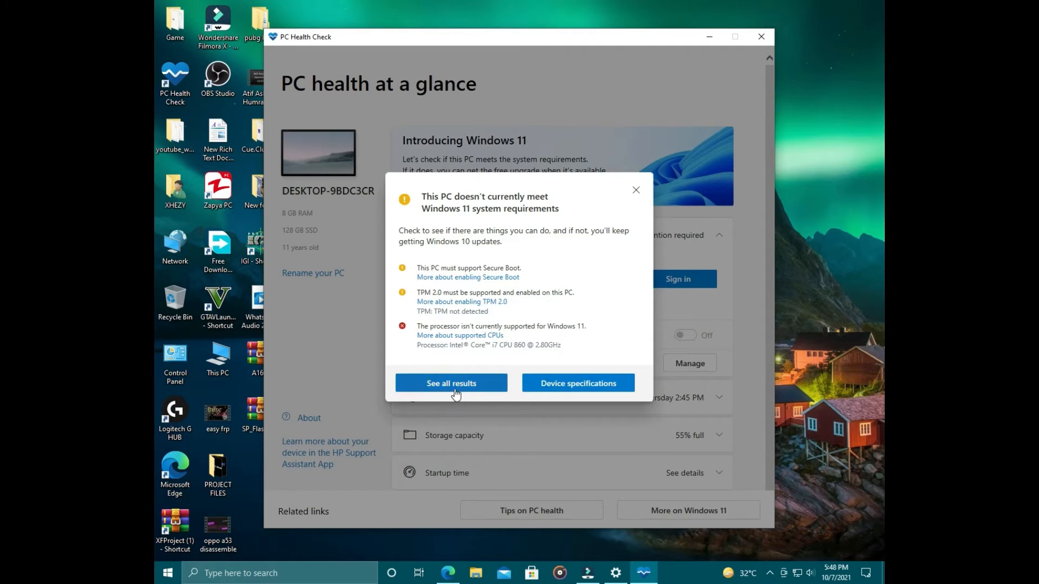
- Expand See all results and scroll through the memory, disk and processor checks
left_click(450, 383)
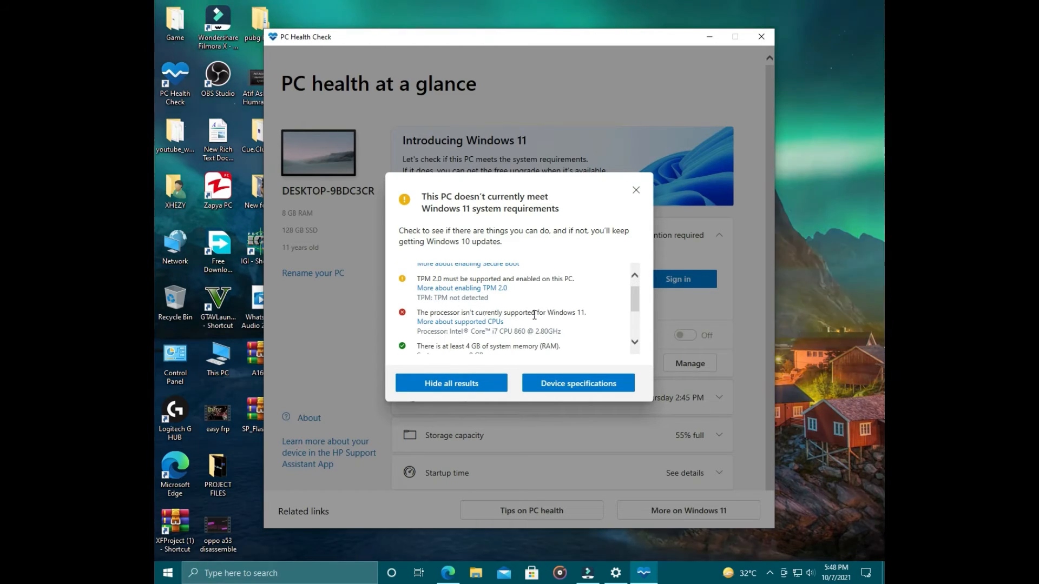
scroll("down", 3)
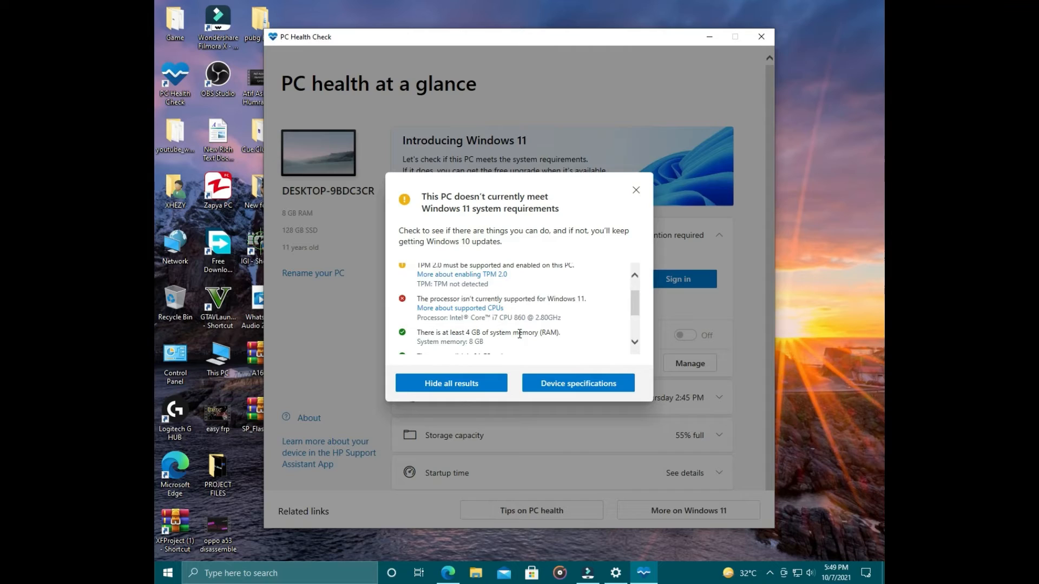
scroll("down", 3)
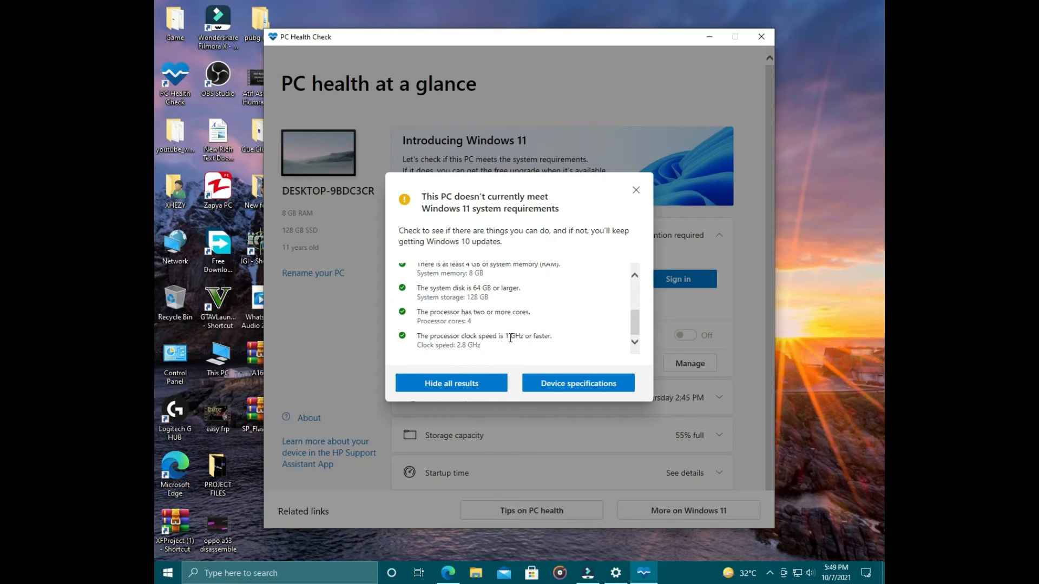
mouse_move(560, 344)
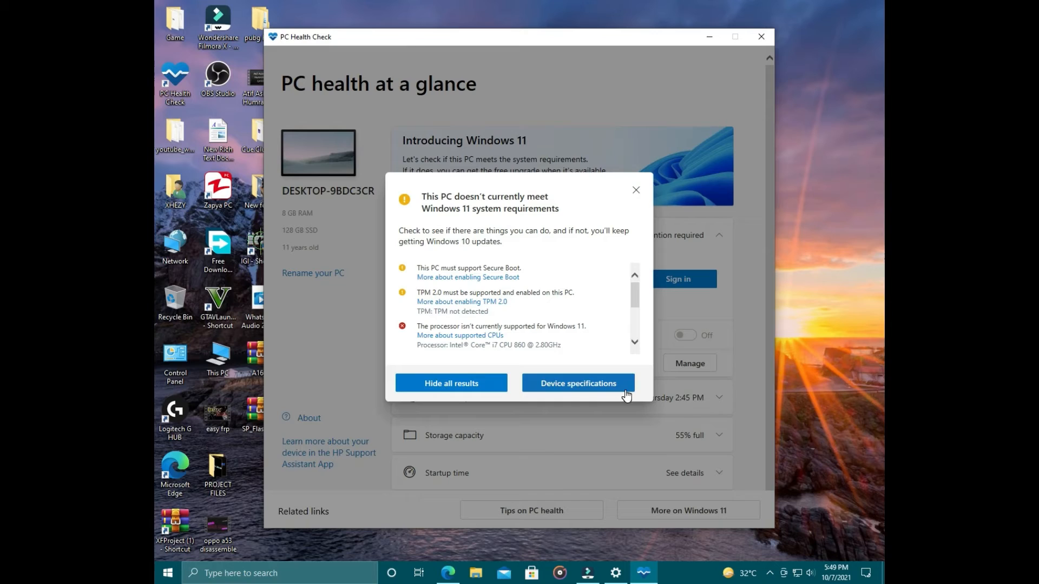
mouse_move(593, 399)
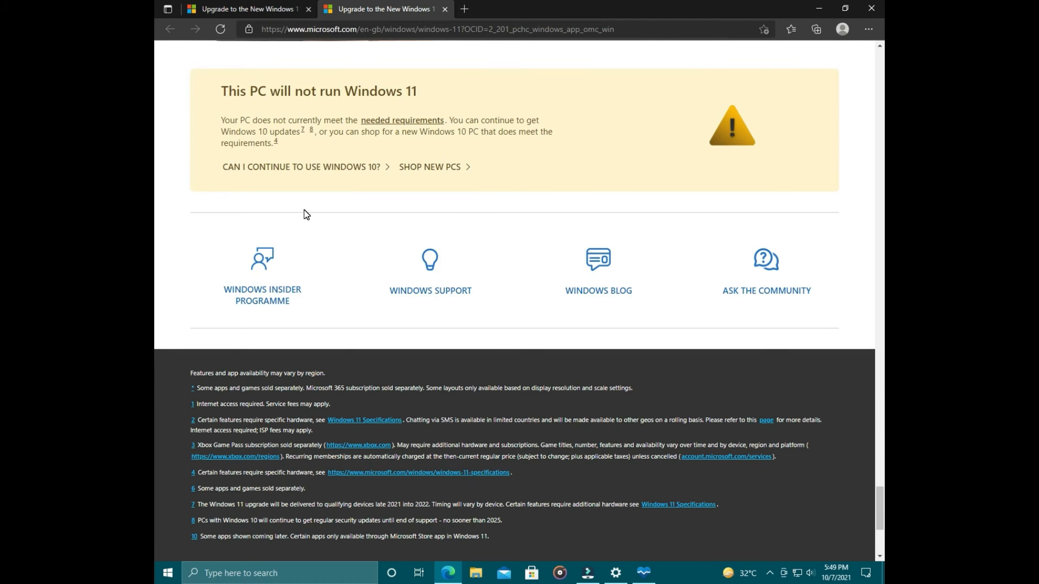
mouse_move(316, 167)
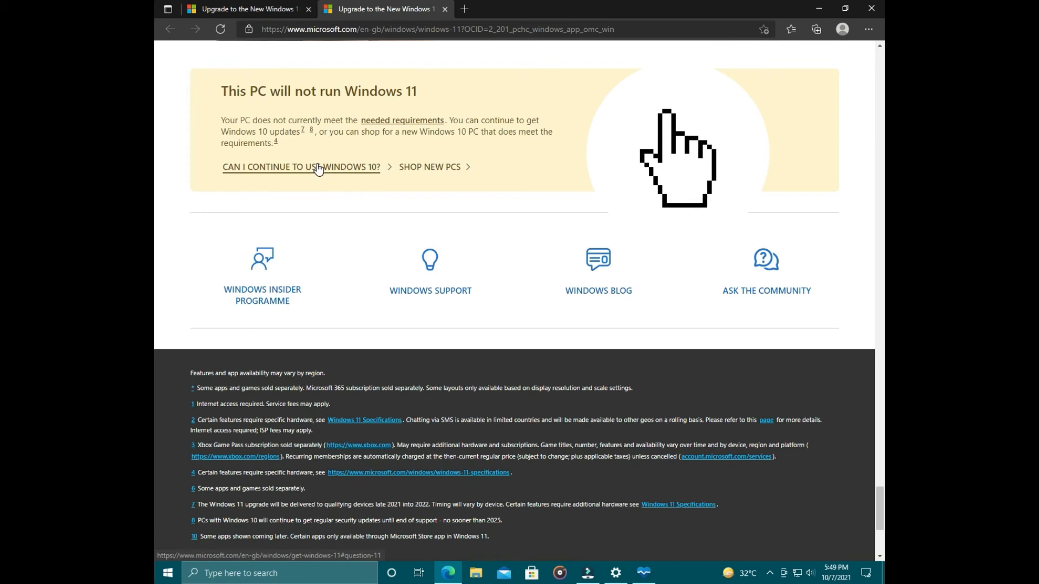
- Open the 'Can I continue to use Windows 10?' FAQ on Microsoft's page
left_click(301, 167)
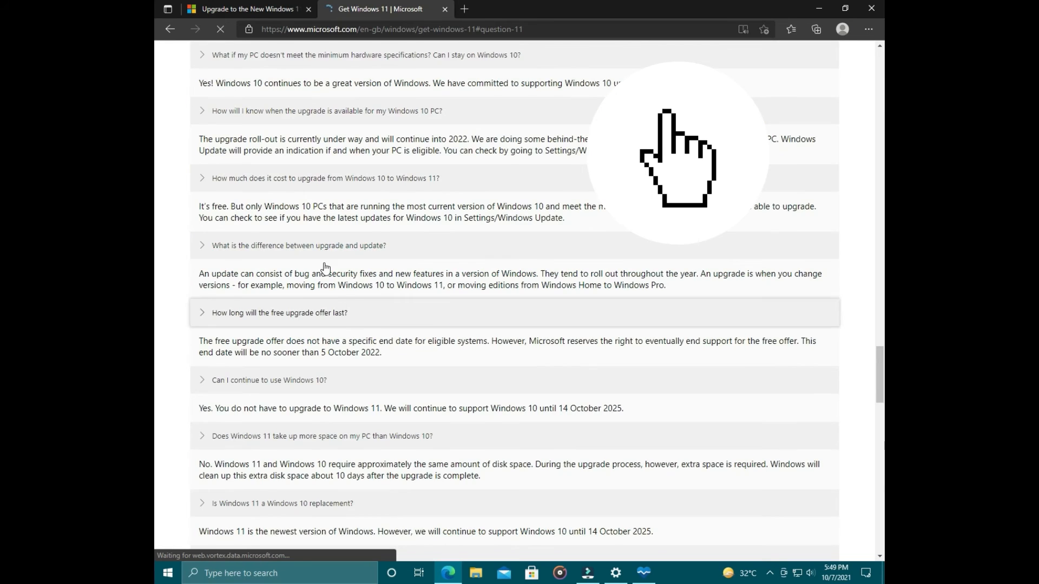